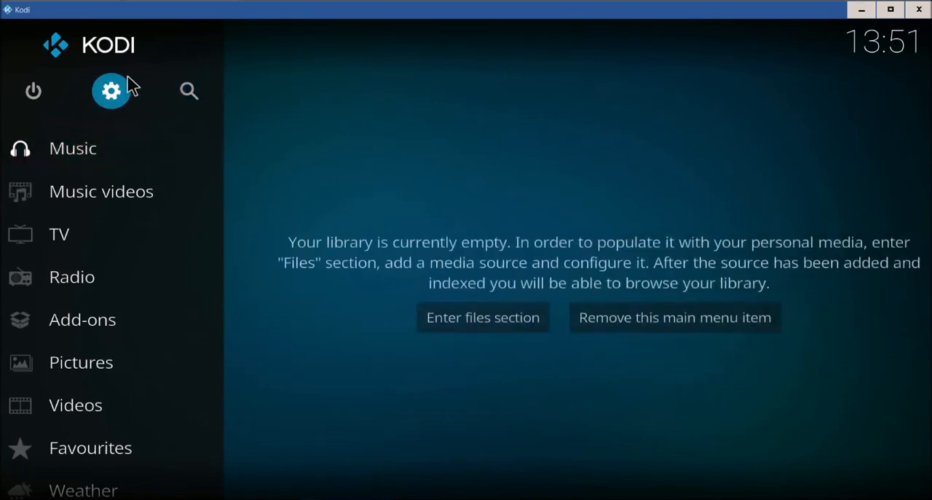
Enable Unknown sources under System > Add-ons and accept the risk warning.
{"action": "left_click", "coordinate": [111, 91]}
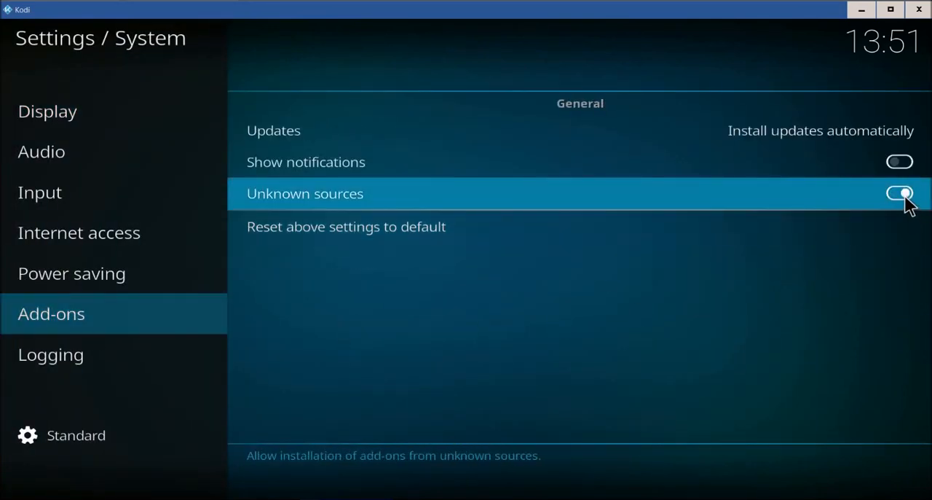
{"action": "left_click", "coordinate": [899, 192]}
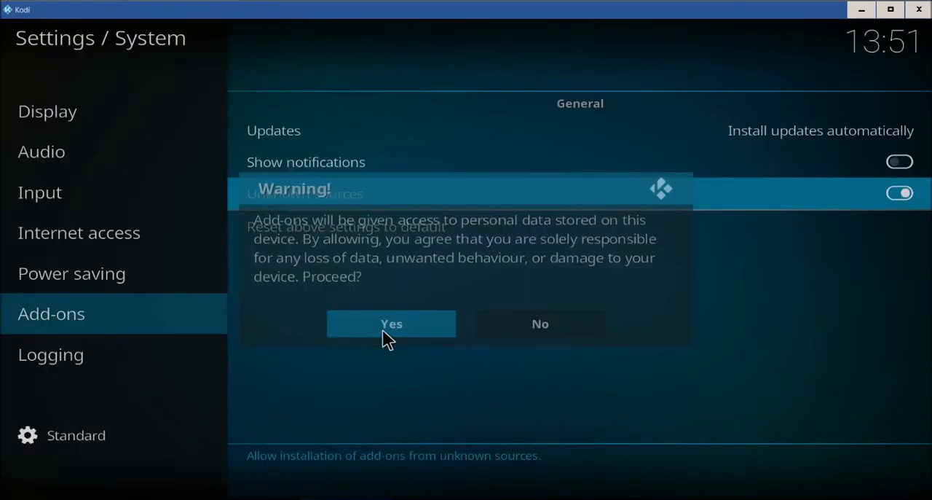
{"action": "left_click", "coordinate": [390, 324]}
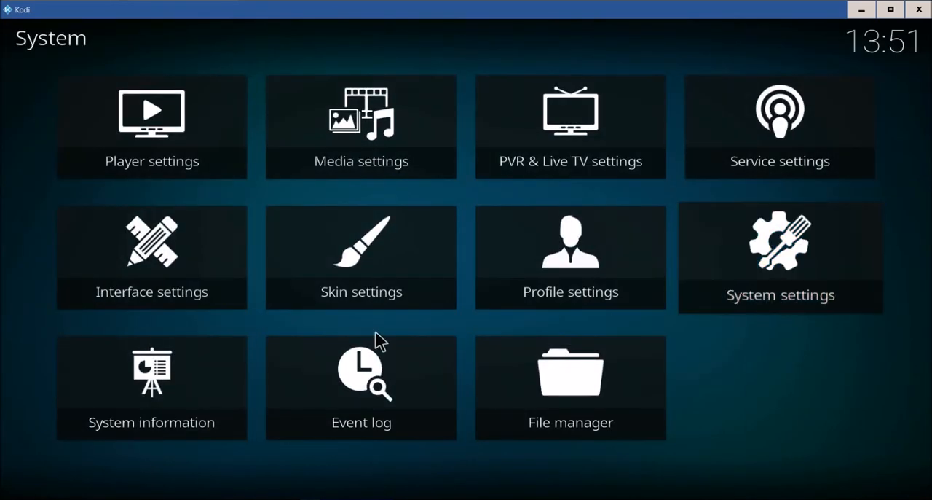
{"action": "left_click", "coordinate": [571, 386]}
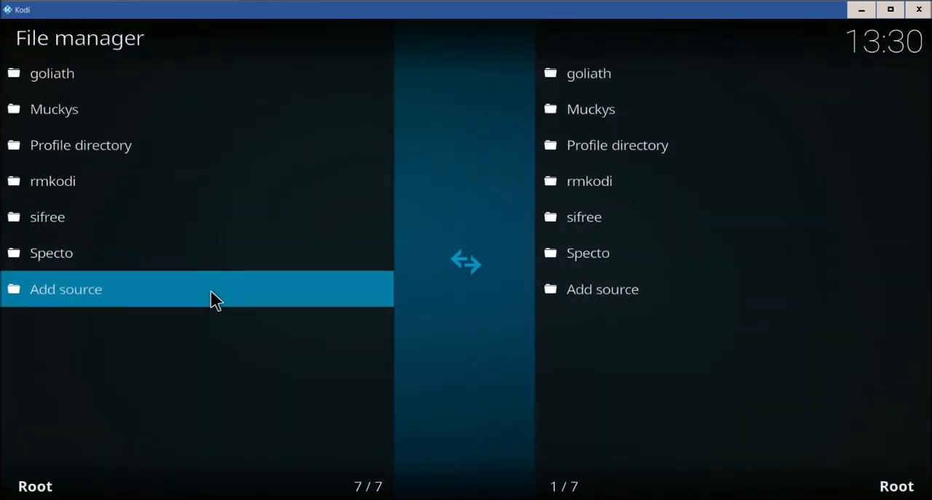
{"action": "left_click", "coordinate": [65, 289]}
{"action": "type", "text": "http://fusion.tvaddons.ag"}
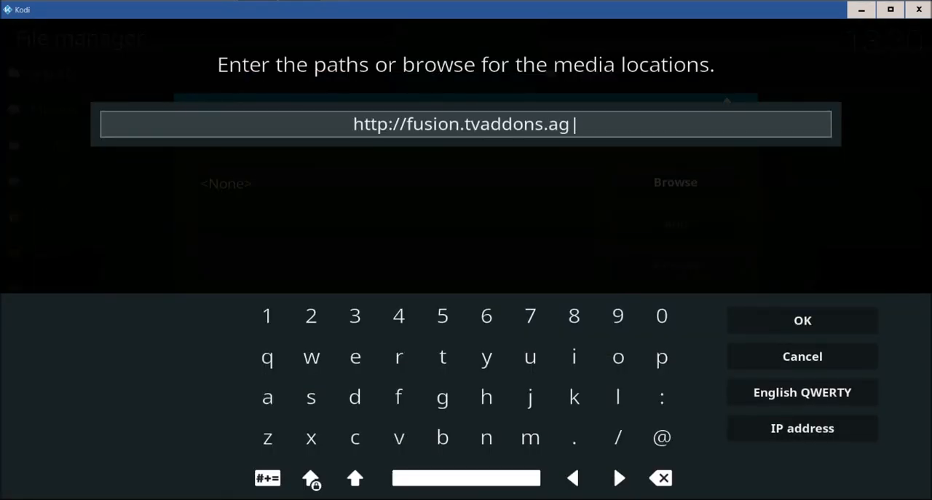
{"action": "left_click", "coordinate": [802, 319]}
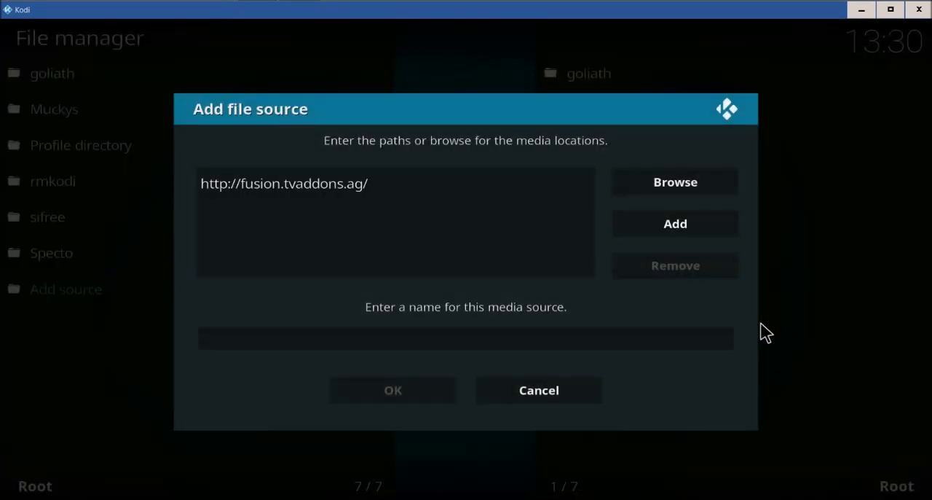
{"action": "left_click", "coordinate": [466, 338]}
{"action": "type", "text": "fusion"}
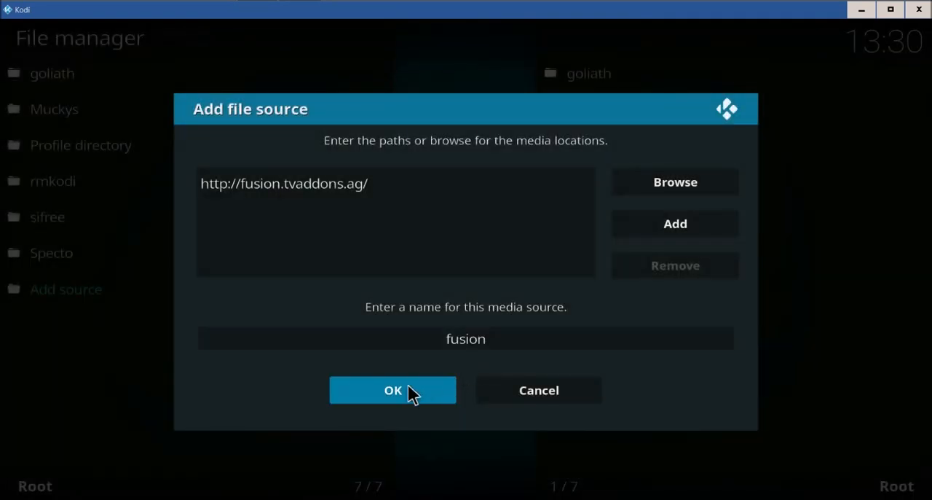
{"action": "left_click", "coordinate": [393, 391]}
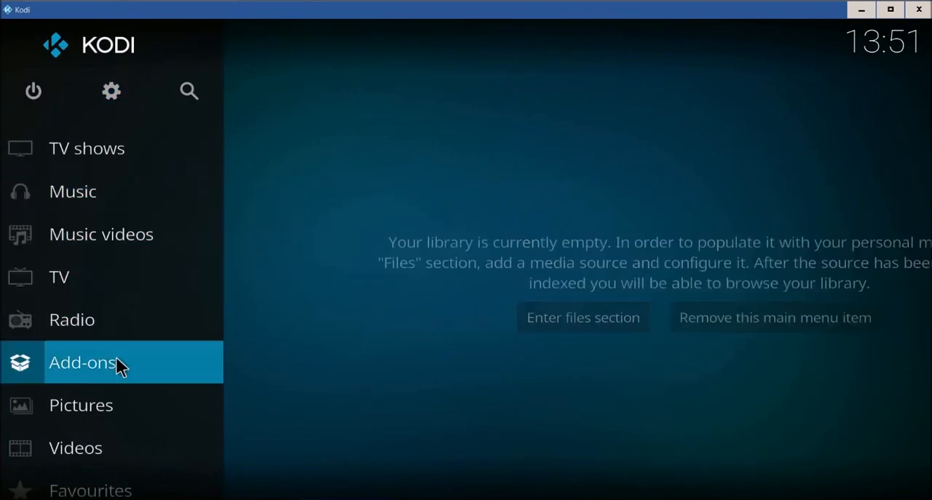
Install the SportsDevil repository zip from the fusion source via Install from zip file.
{"action": "left_click", "coordinate": [81, 361]}
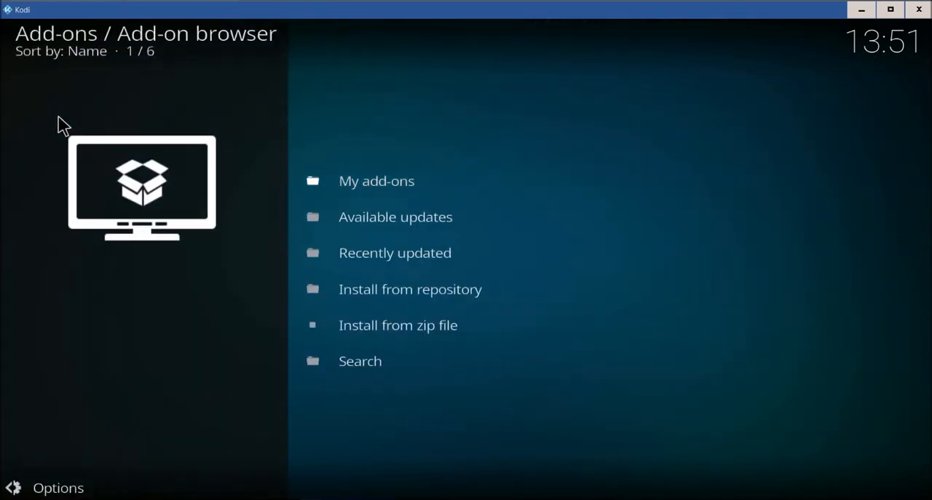
{"action": "left_click", "coordinate": [398, 325]}
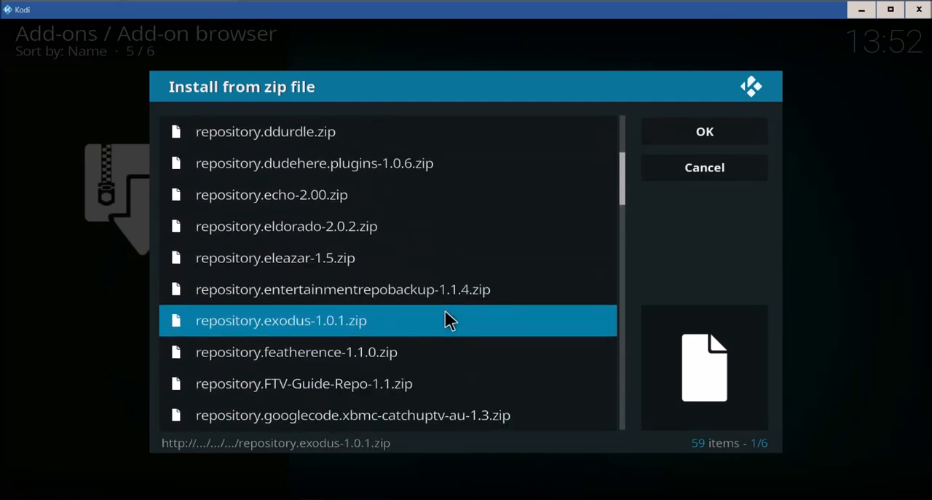
{"action": "scroll", "scroll_direction": "down", "scroll_amount": 3}
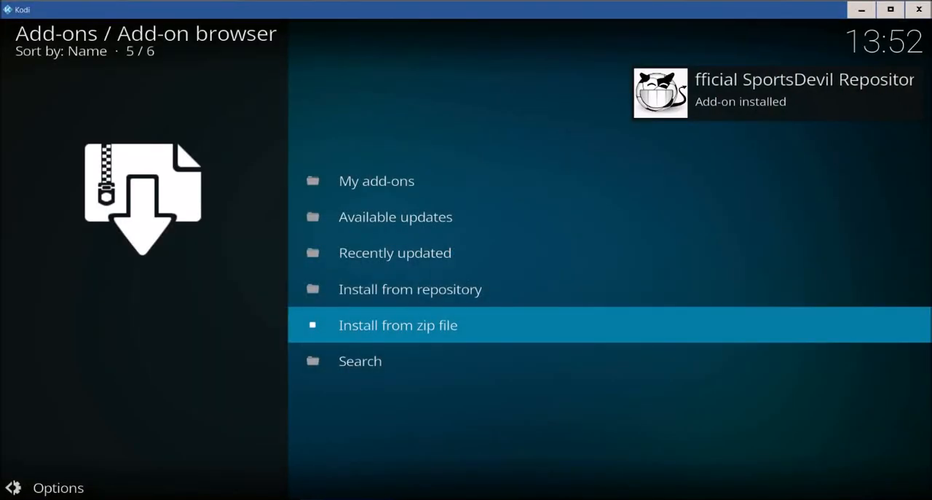
{"action": "mouse_move", "coordinate": [411, 289]}
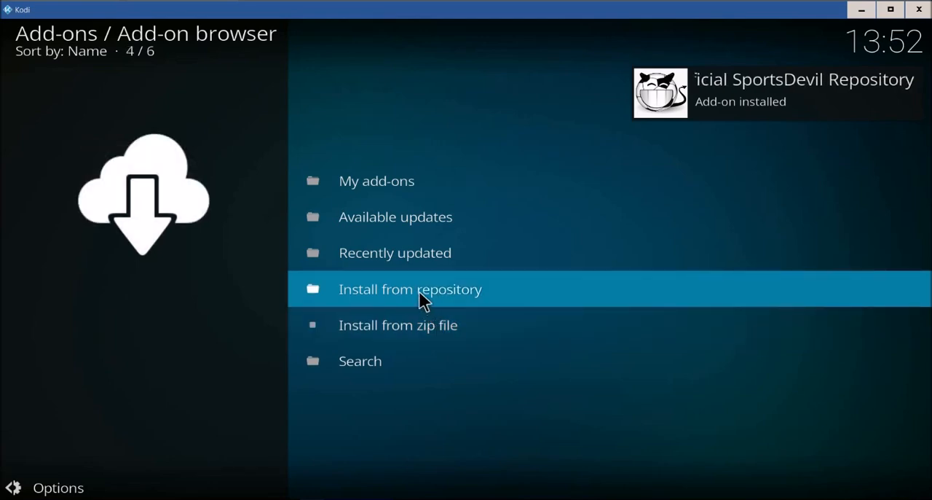
Install SportsDevil version 2017.03.28 from the Unofficial SportsDevil Repository's Video add-ons.
{"action": "left_click", "coordinate": [411, 288]}
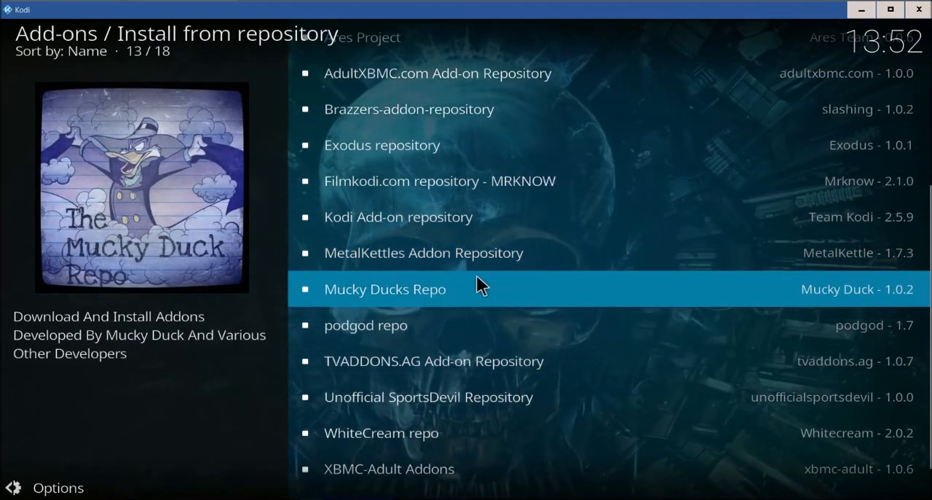
{"action": "scroll", "scroll_direction": "down", "scroll_amount": 3}
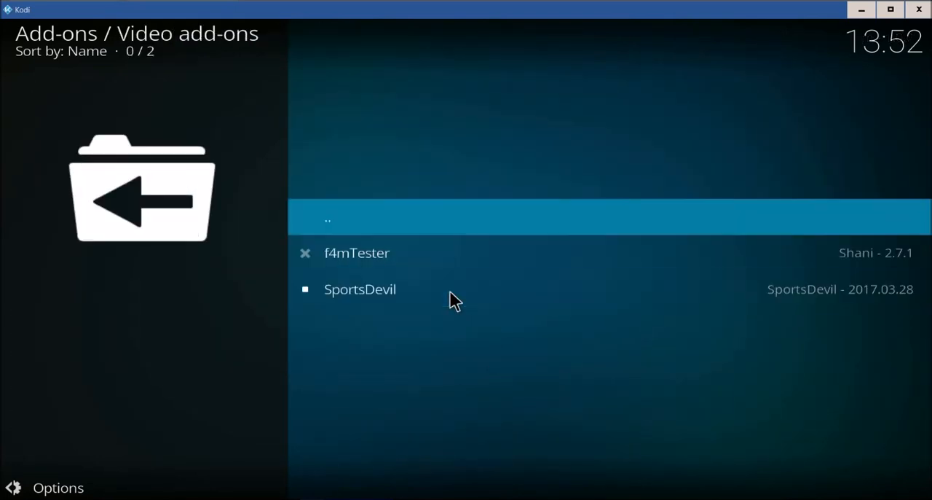
{"action": "left_click", "coordinate": [360, 289]}
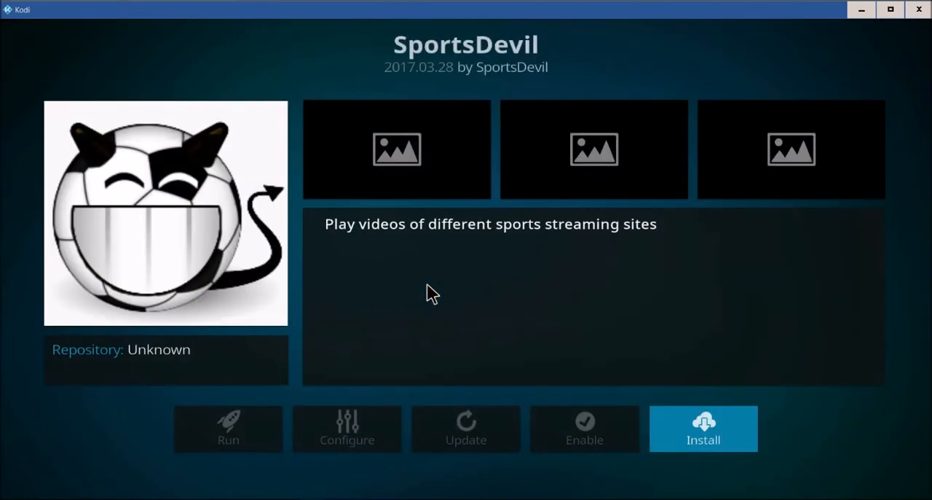
{"action": "left_click", "coordinate": [702, 428]}
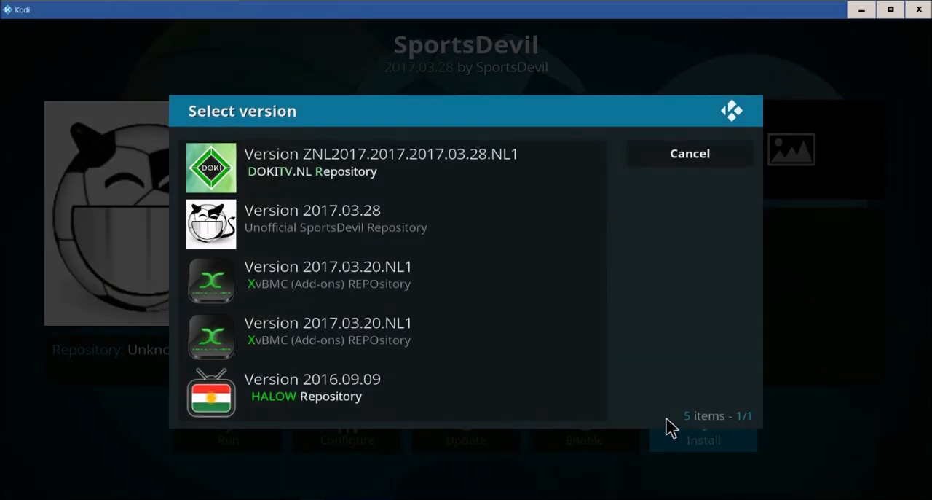
{"action": "left_click", "coordinate": [335, 218]}
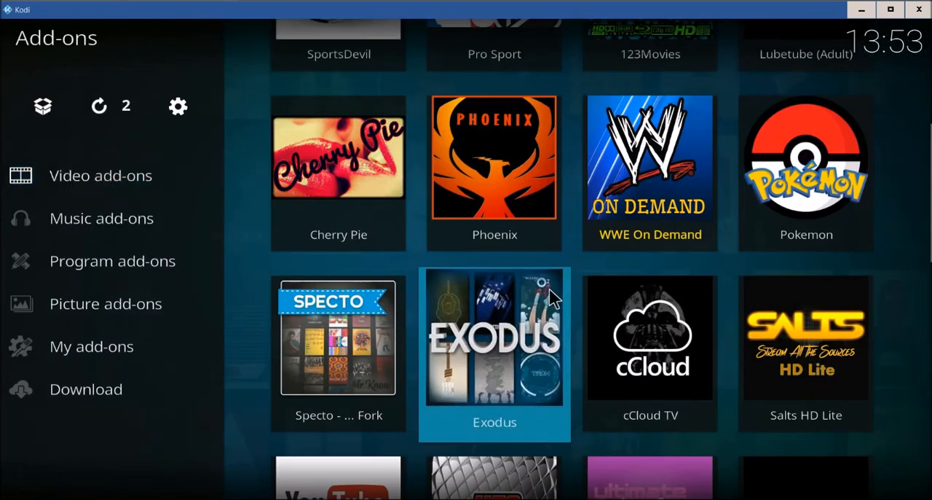
{"action": "mouse_move", "coordinate": [187, 201]}
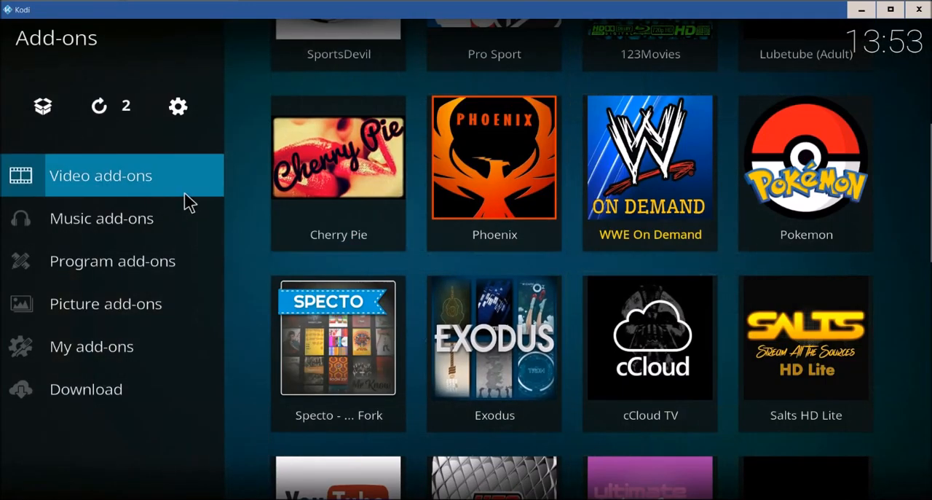
Run SportsDevil from its Information page in Video add-ons to show its categories.
{"action": "left_click", "coordinate": [100, 175]}
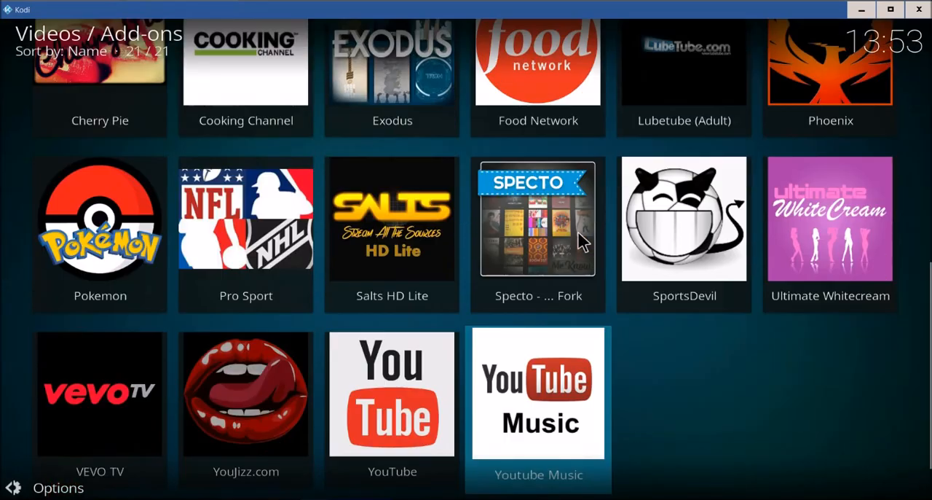
{"action": "scroll", "scroll_direction": "down", "scroll_amount": 3}
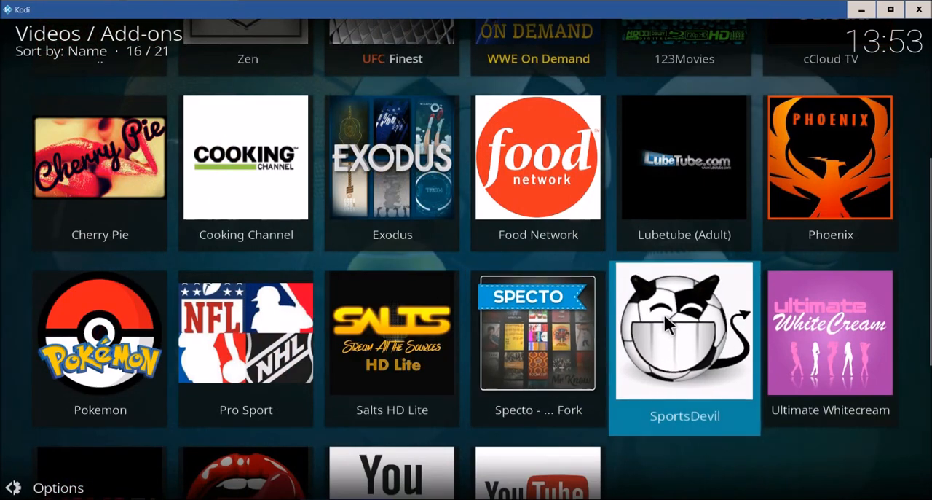
{"action": "right_click", "coordinate": [685, 332]}
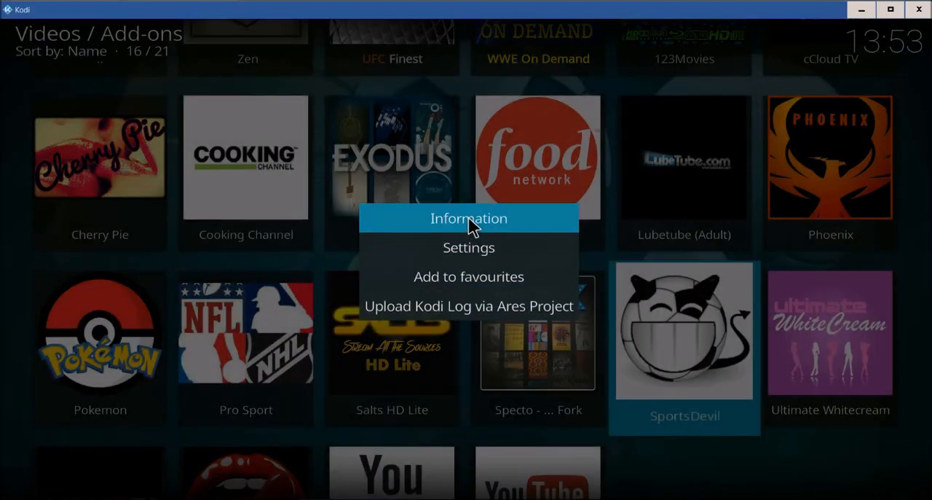
{"action": "left_click", "coordinate": [469, 219]}
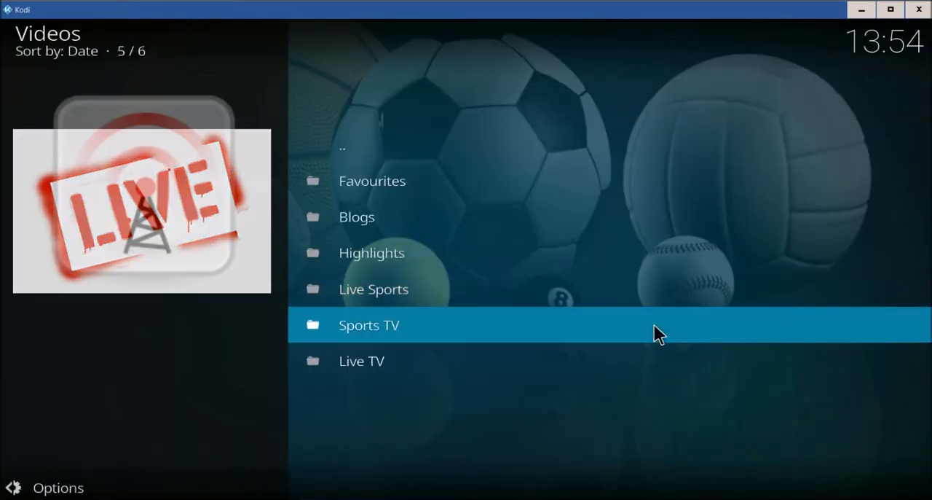
{"action": "mouse_move", "coordinate": [382, 298]}
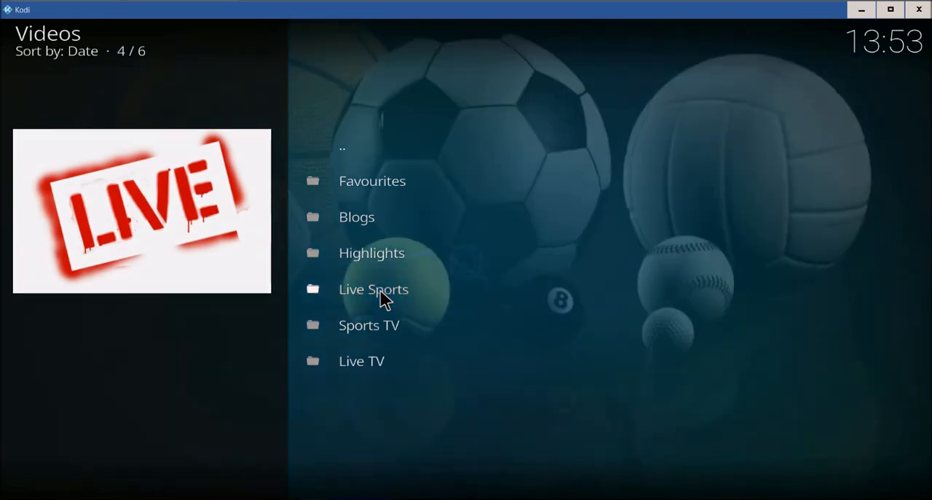
Browse Live Sports into Boxing / WWE / UFC to list the scheduled fights.
{"action": "left_click", "coordinate": [373, 289]}
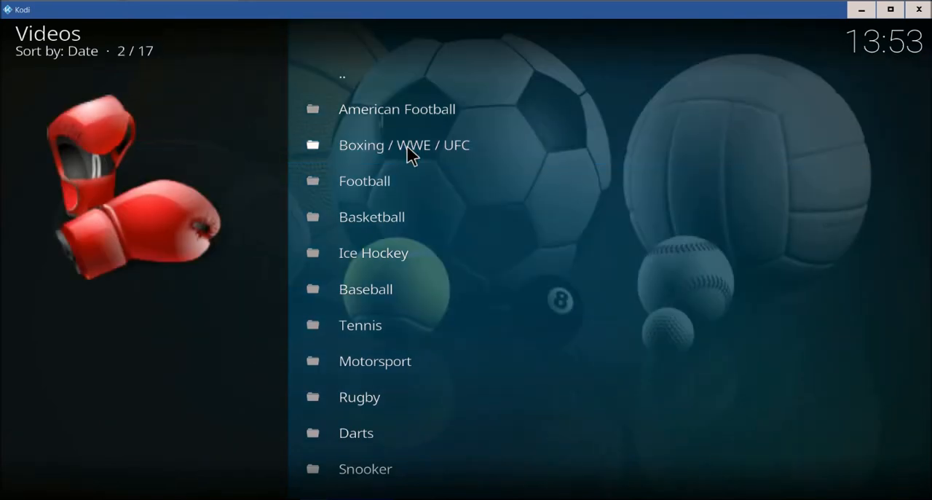
{"action": "left_click", "coordinate": [405, 146]}
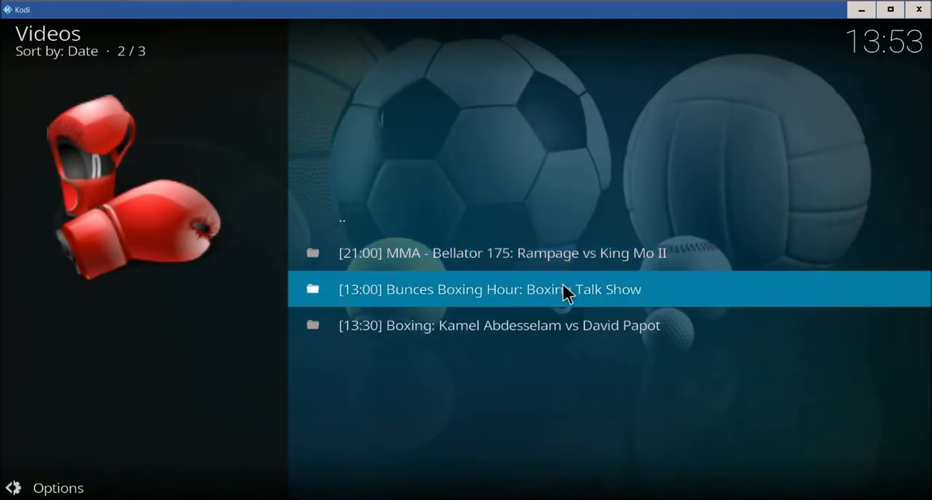